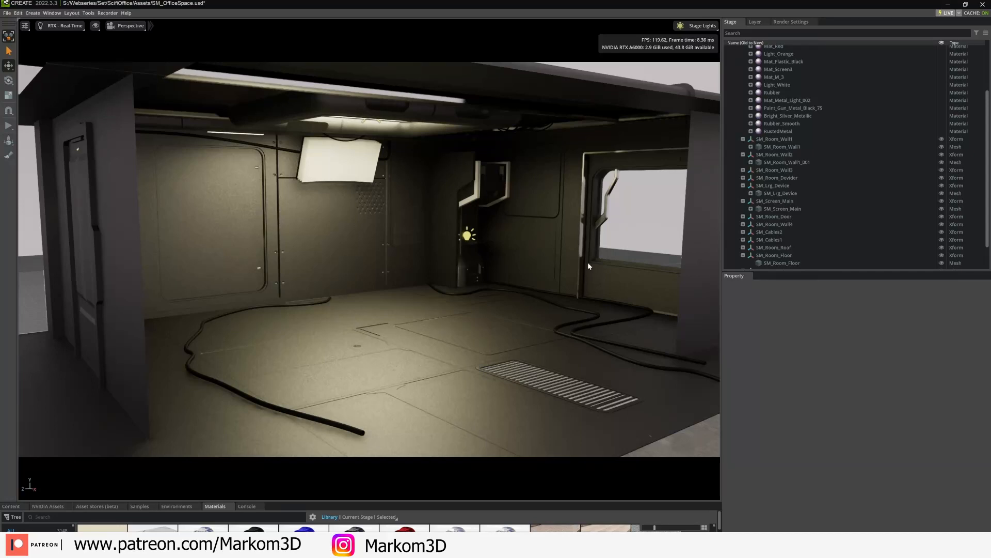
# Select the SM_Room_Floor mesh to show its Paint_Gun_Metal_Black_75 material
pyautogui.click(783, 262)
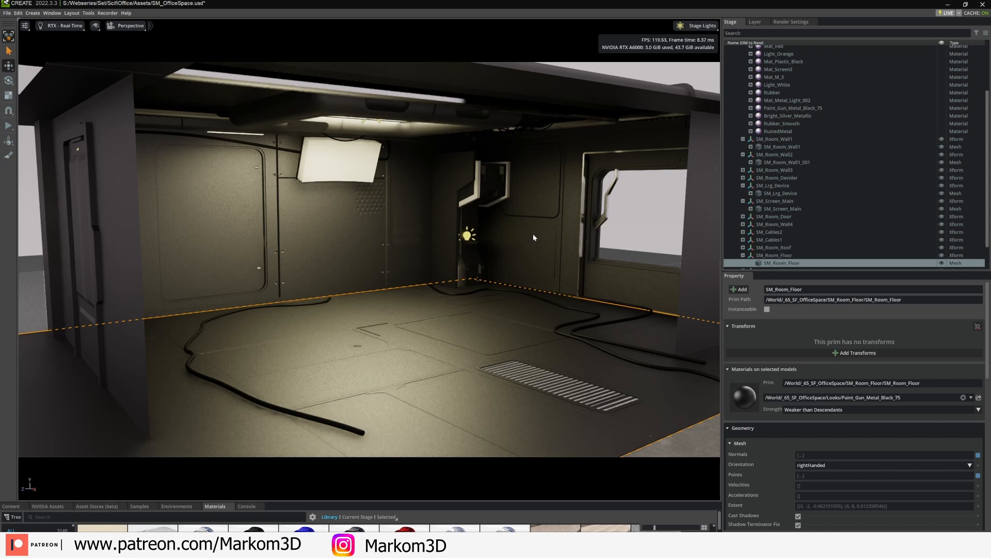
pyautogui.moveTo(580, 250)
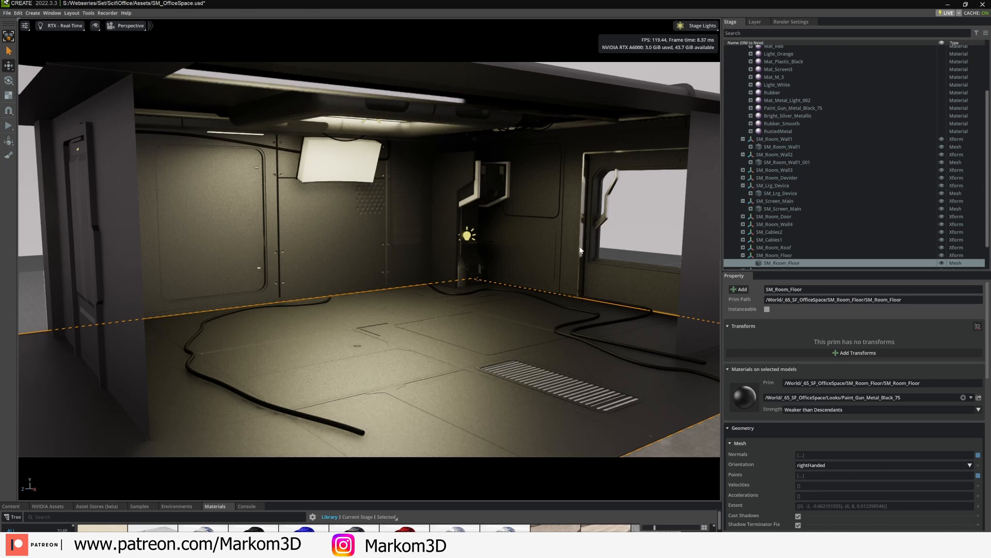
pyautogui.moveTo(559, 289)
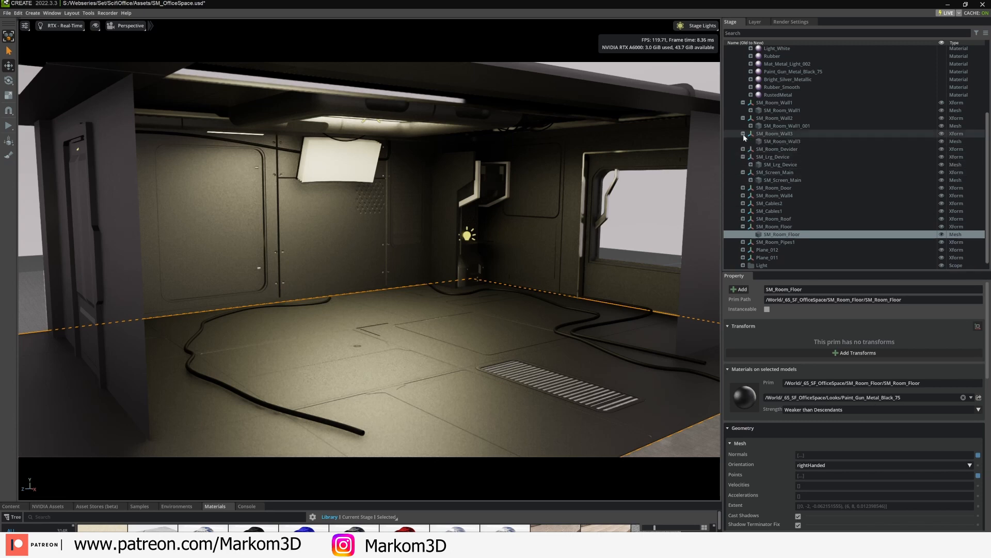
# Inspect SM_Room_Wall1_001's Mat_Grung and Mat_Metal_Light subsets for their materials
pyautogui.click(787, 125)
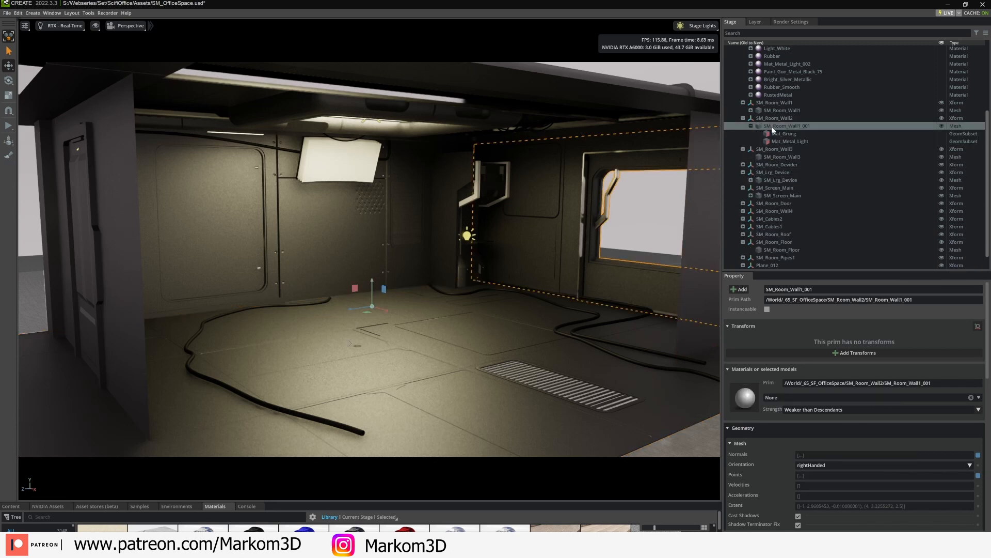
pyautogui.click(783, 133)
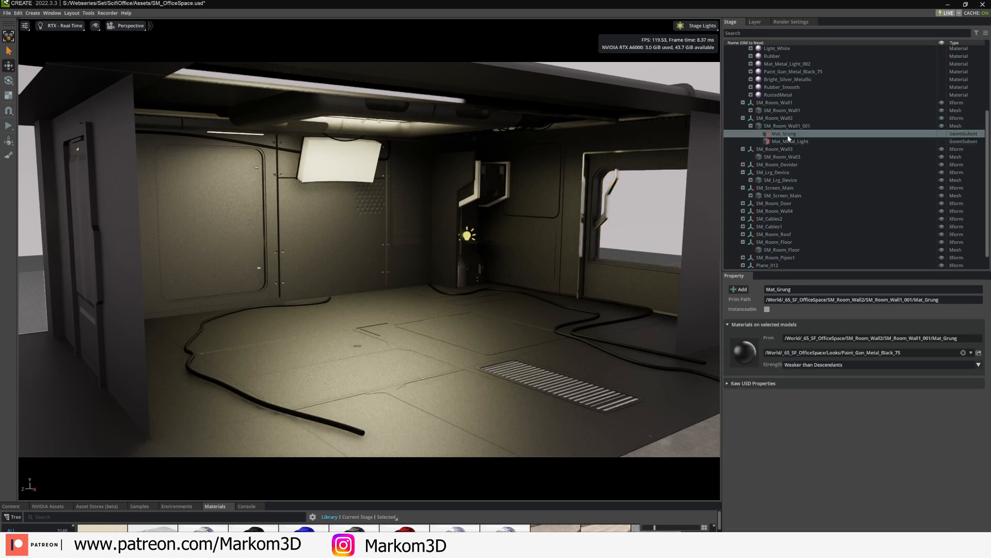
pyautogui.moveTo(831, 138)
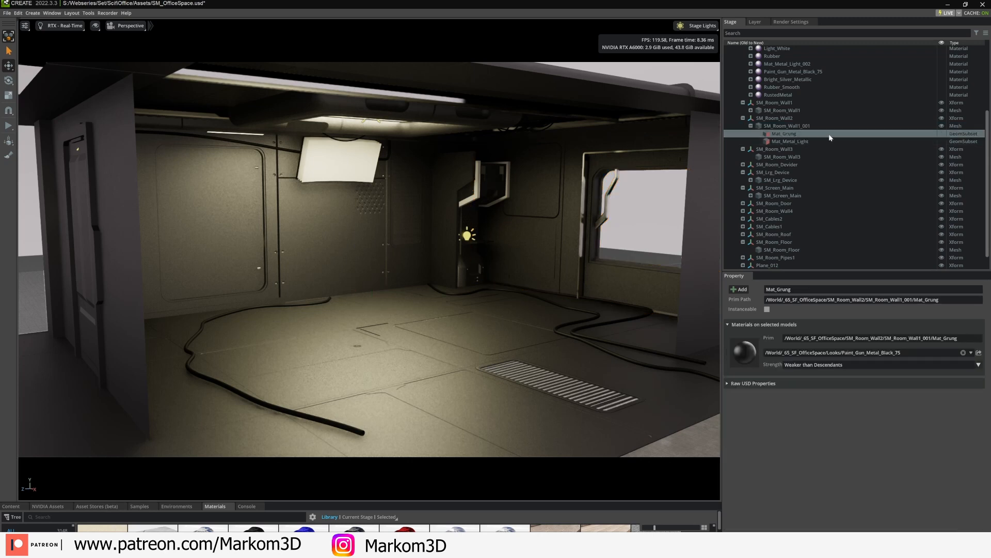
pyautogui.click(789, 141)
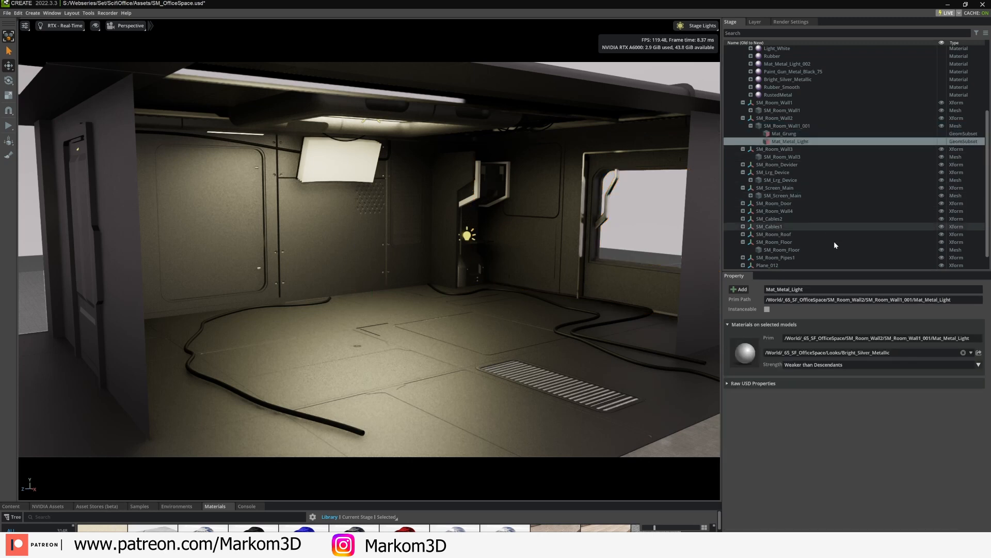
pyautogui.click(784, 133)
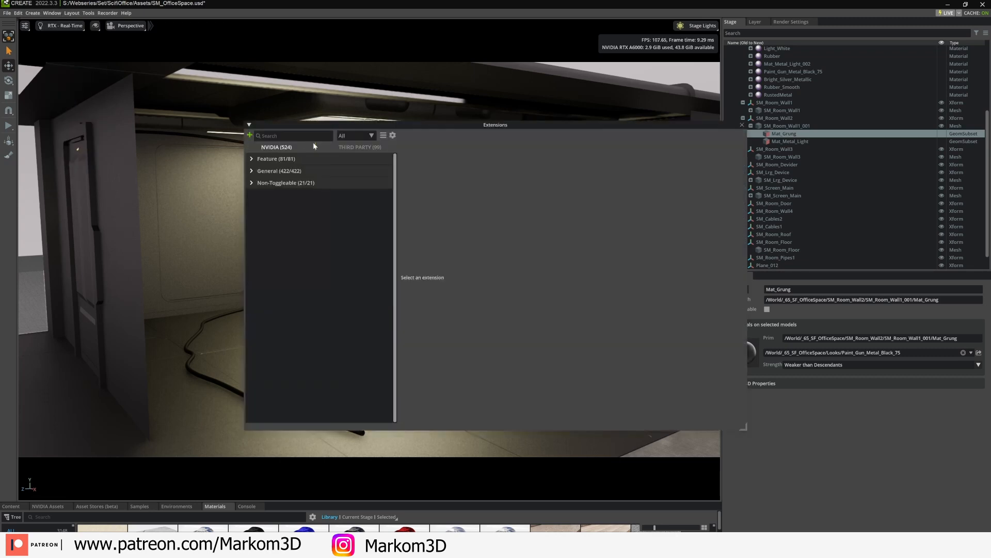
# Search extensions for 'swap' and enable the Material Swap extension
pyautogui.write('swap')
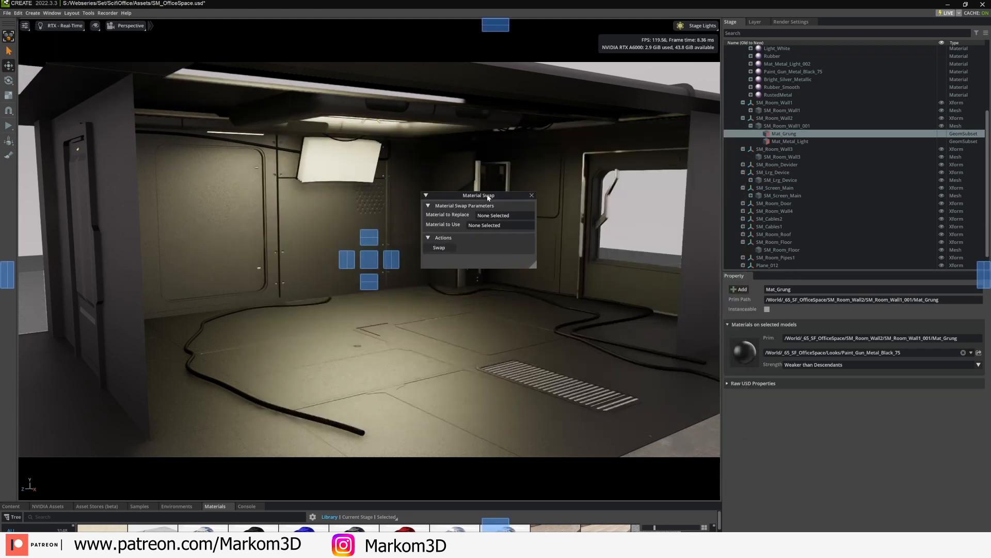
# Set Paint_Gun_Metal_Black_75 as Material to Replace and RustedMetal as Material to Use
pyautogui.click(792, 71)
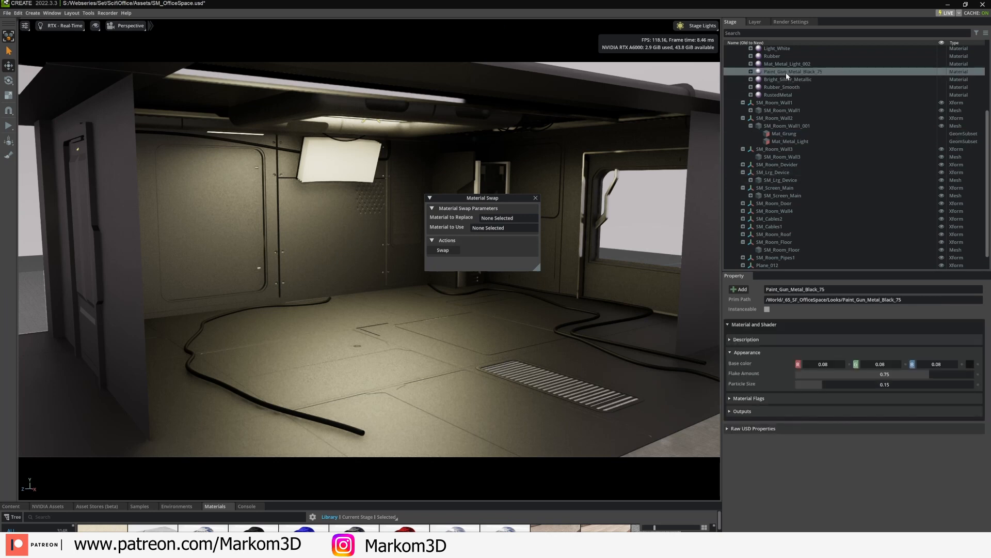
pyautogui.rightClick(791, 71)
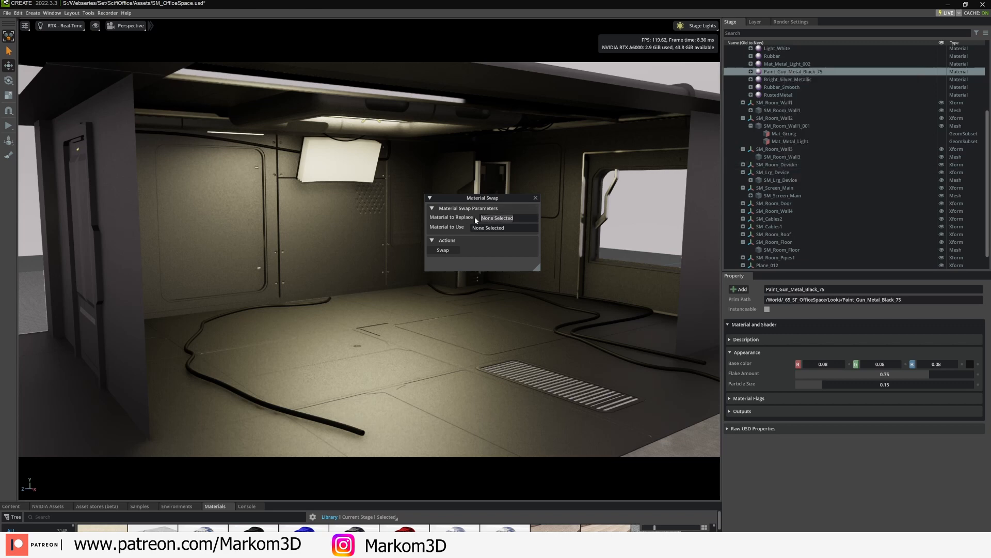
pyautogui.click(504, 218)
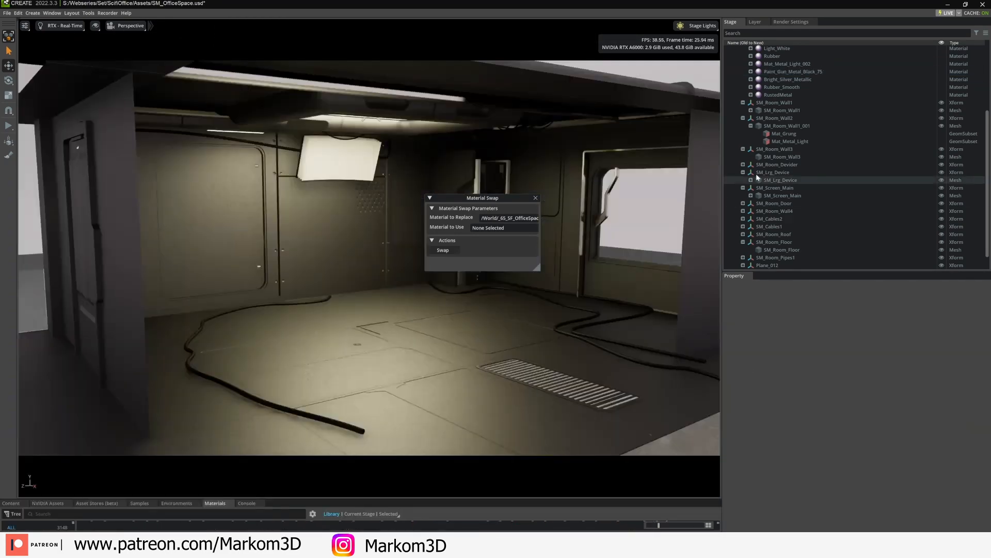
pyautogui.click(778, 95)
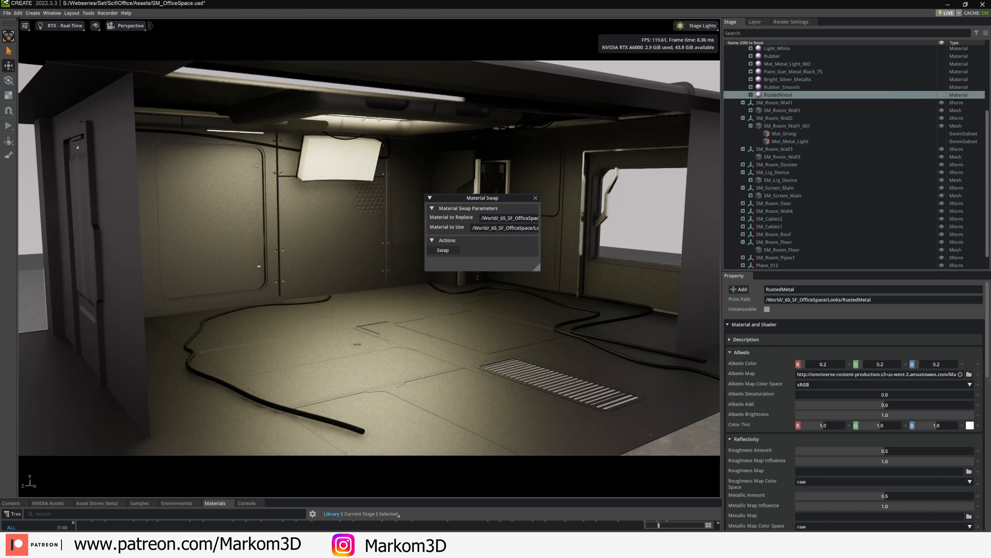
# Run the Material Swap so the room renders with rusted metal
pyautogui.click(443, 250)
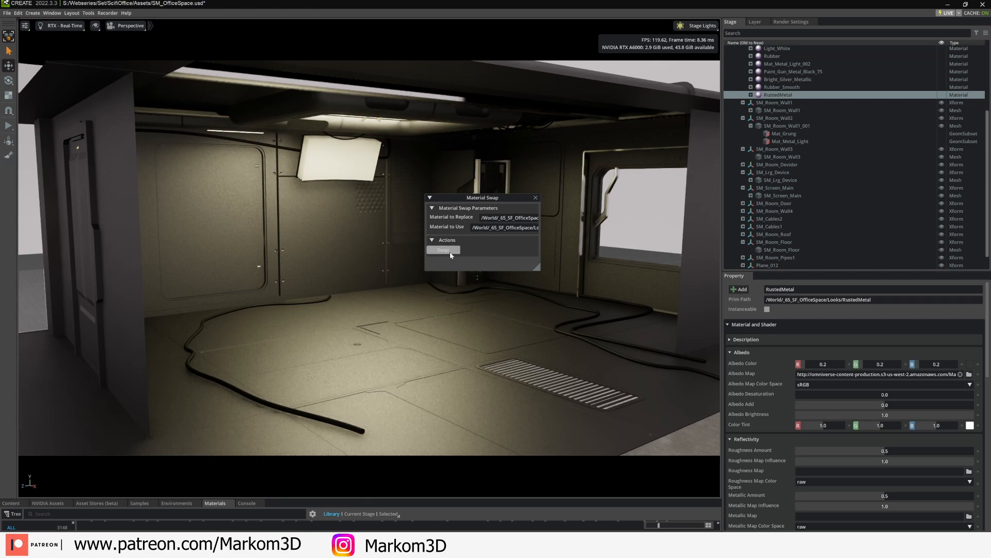
pyautogui.click(443, 249)
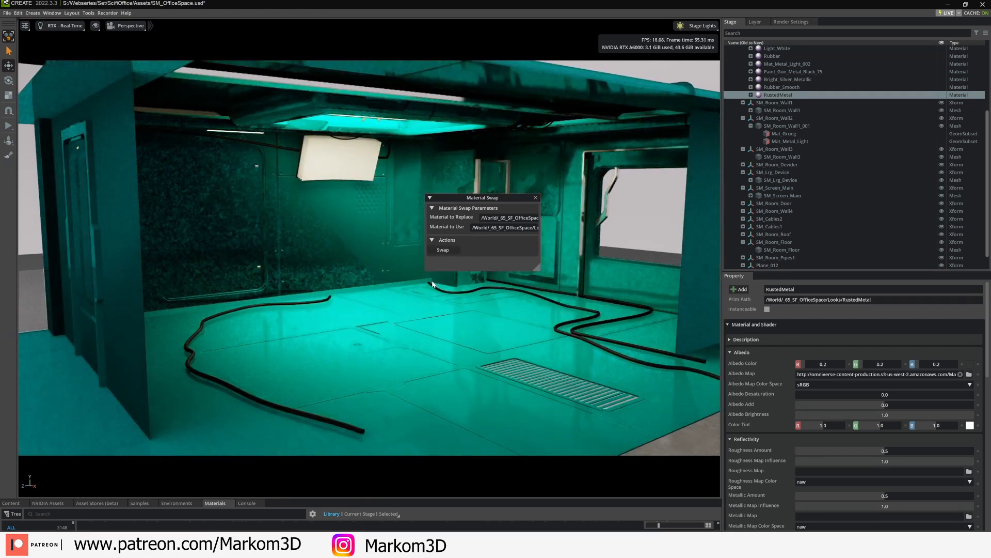
pyautogui.click(443, 248)
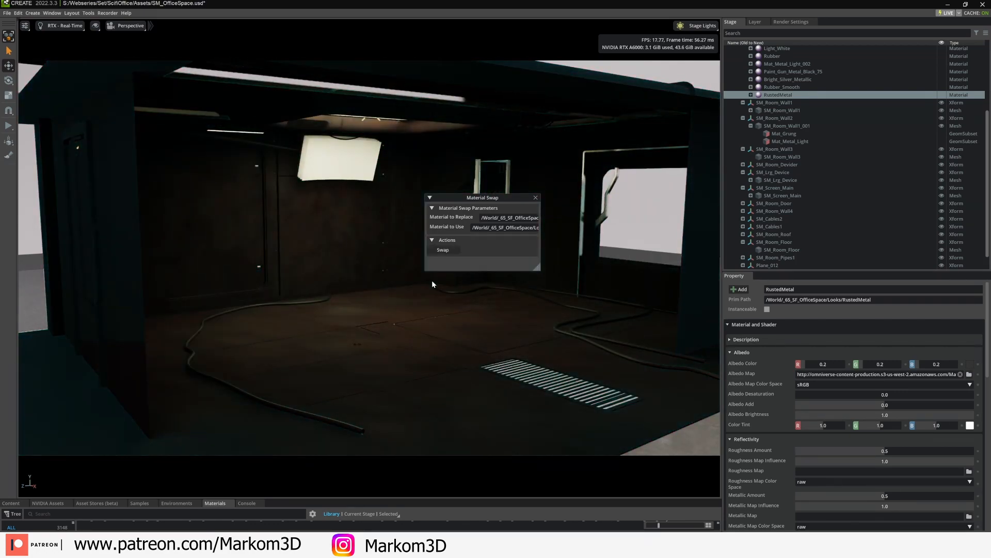
pyautogui.click(443, 249)
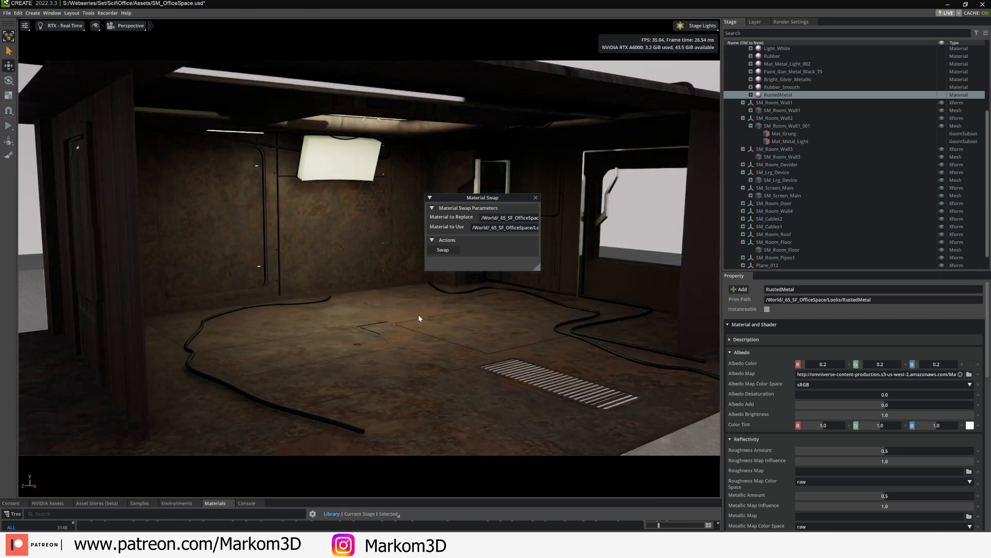